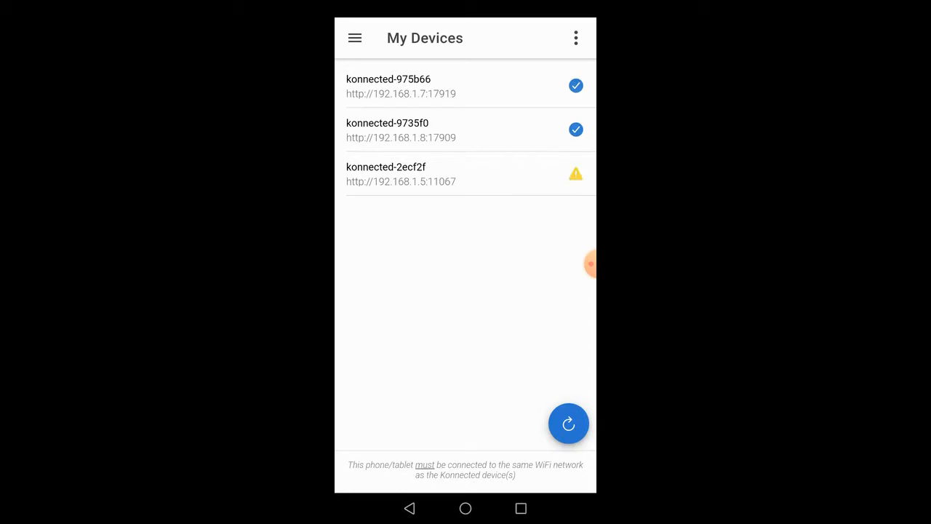
Step: Choose 'Connect new WiFi device' from the navigation menu
{"action": "left_click", "coordinate": [355, 38]}
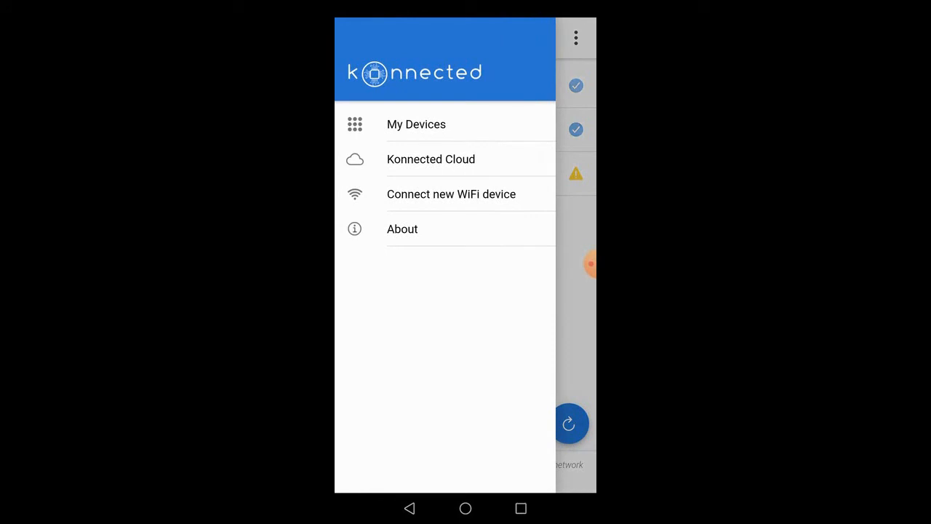
{"action": "left_click", "coordinate": [452, 193]}
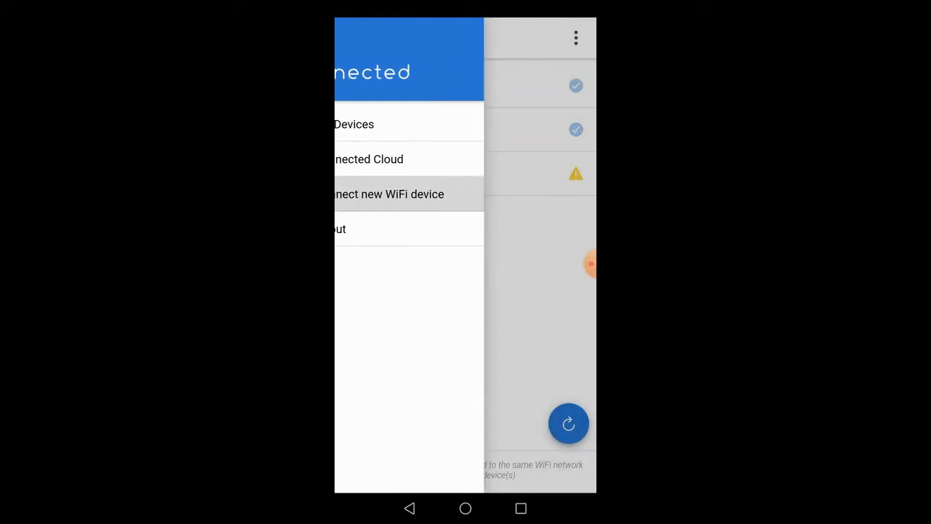
Step: Reach the first setup step asking to plug in the Konnected device
{"action": "left_click", "coordinate": [390, 194]}
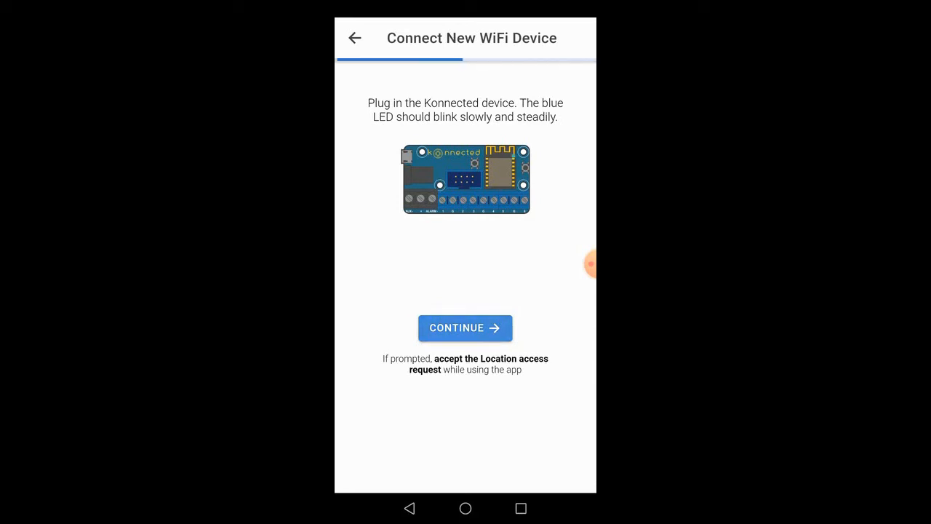
Step: Continue to Configure WiFi for konnected_A43CC1 on TALKTALKAF4EA8 and focus the password field
{"action": "left_click", "coordinate": [465, 327]}
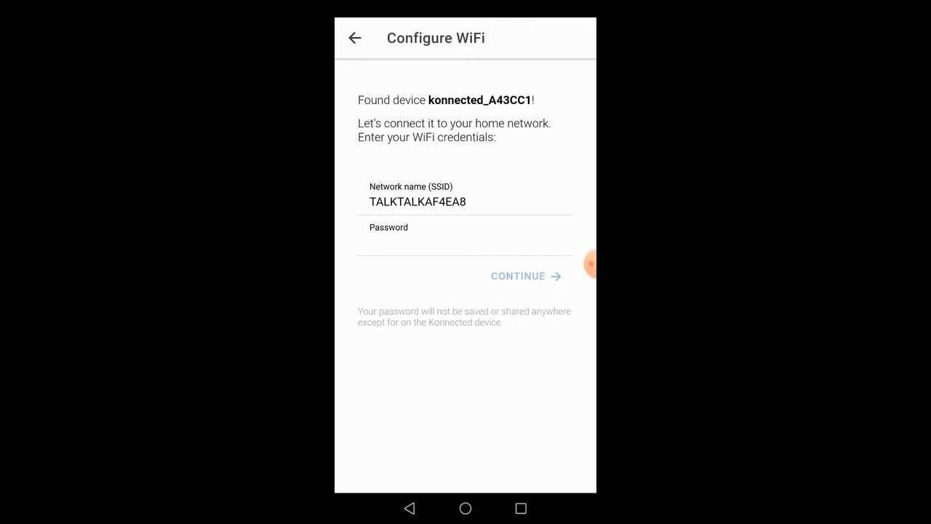
{"action": "left_click", "coordinate": [466, 227]}
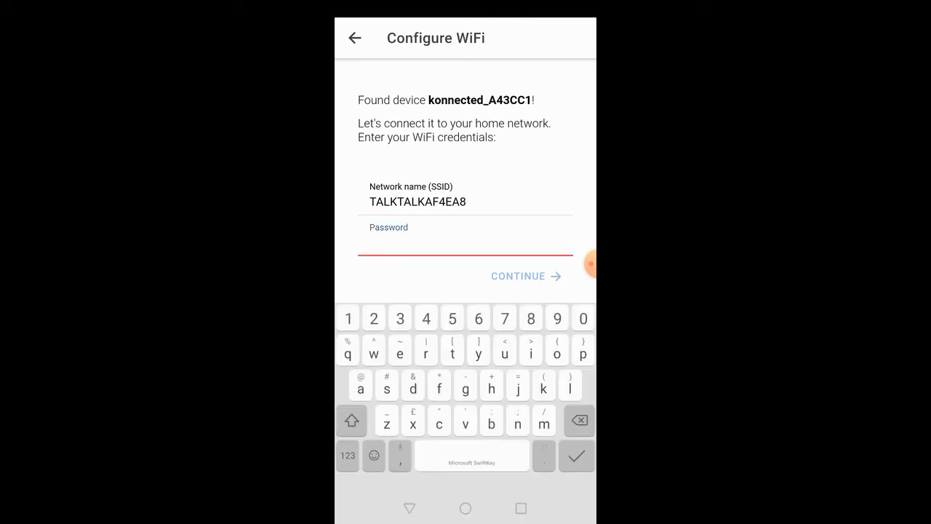